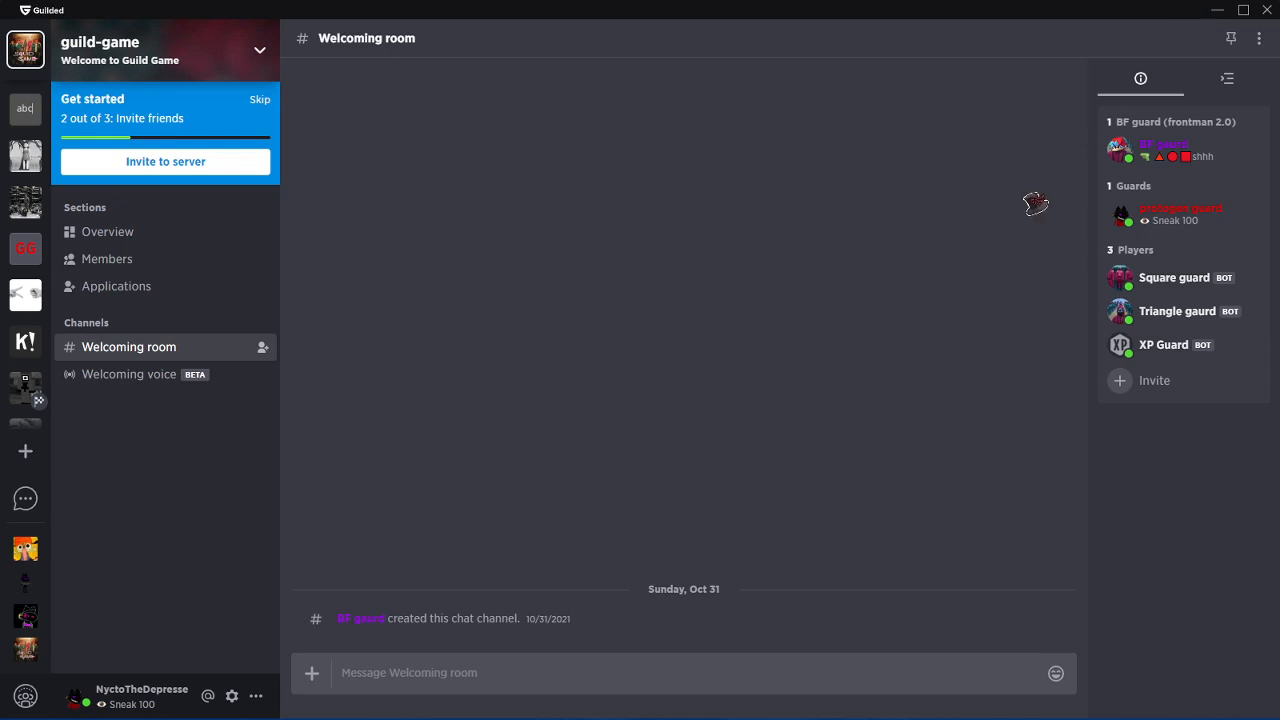
mouse_move(1020, 204)
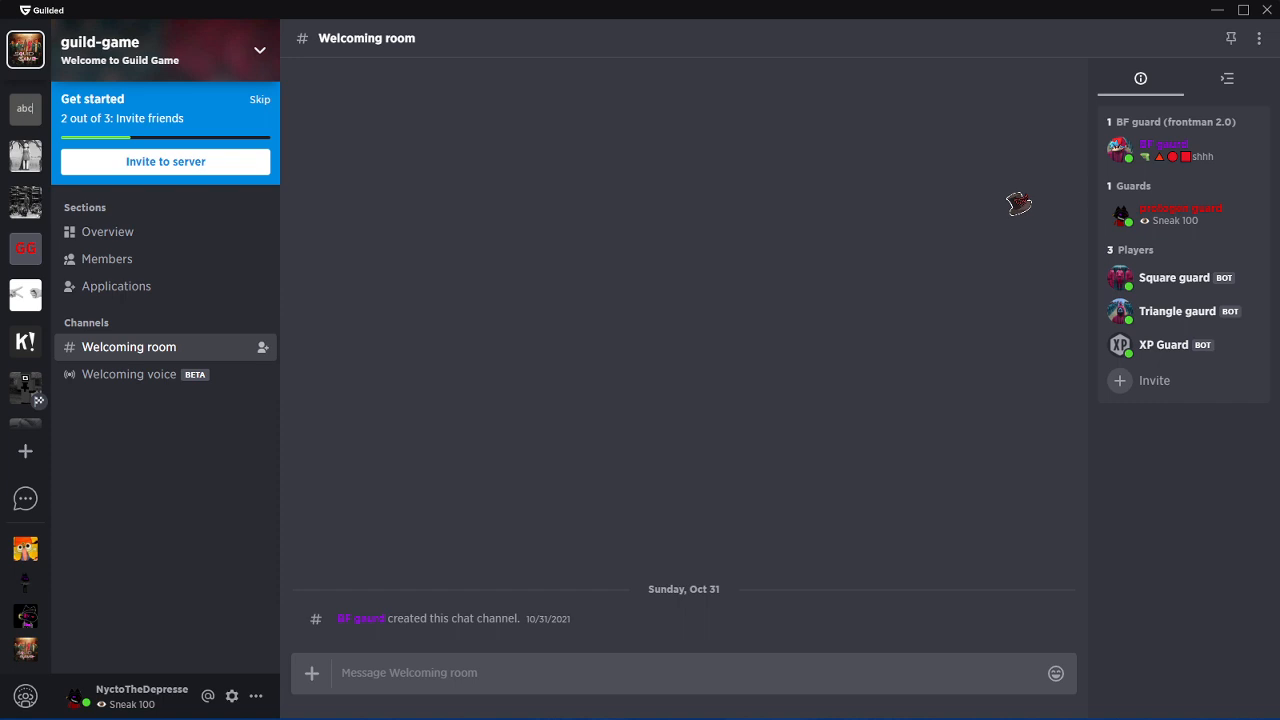
mouse_move(1236, 552)
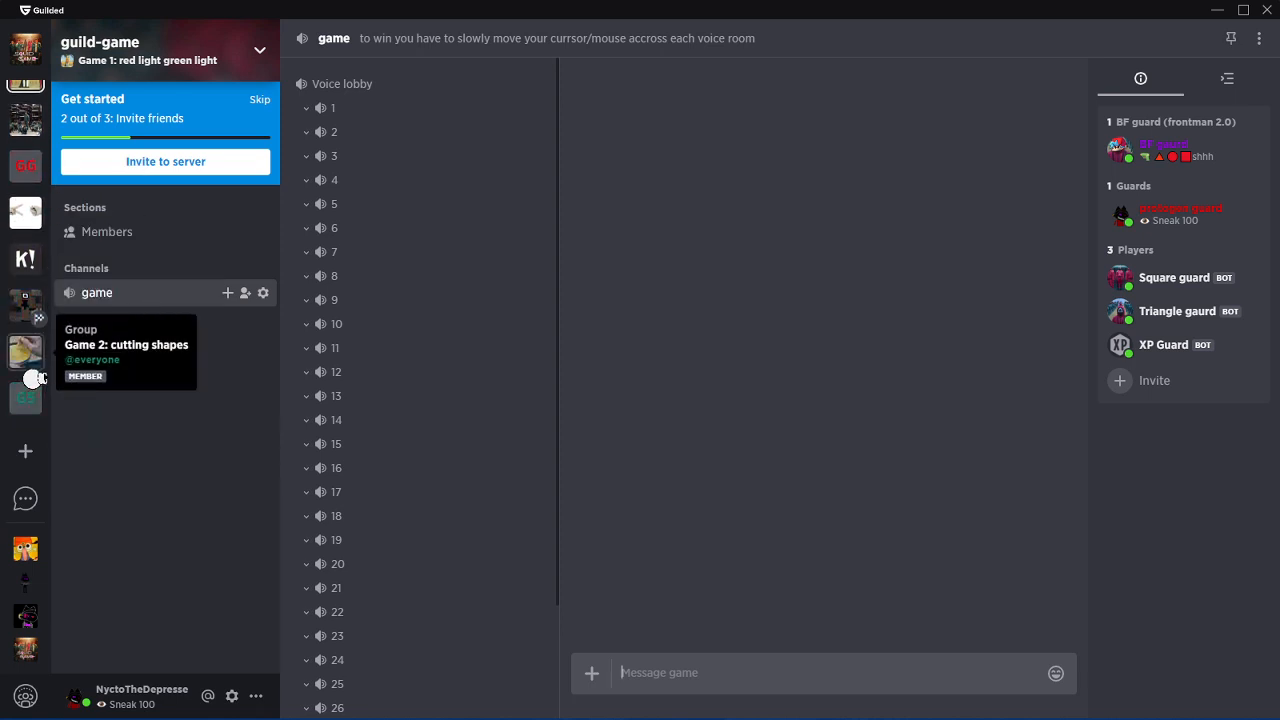
mouse_move(24, 308)
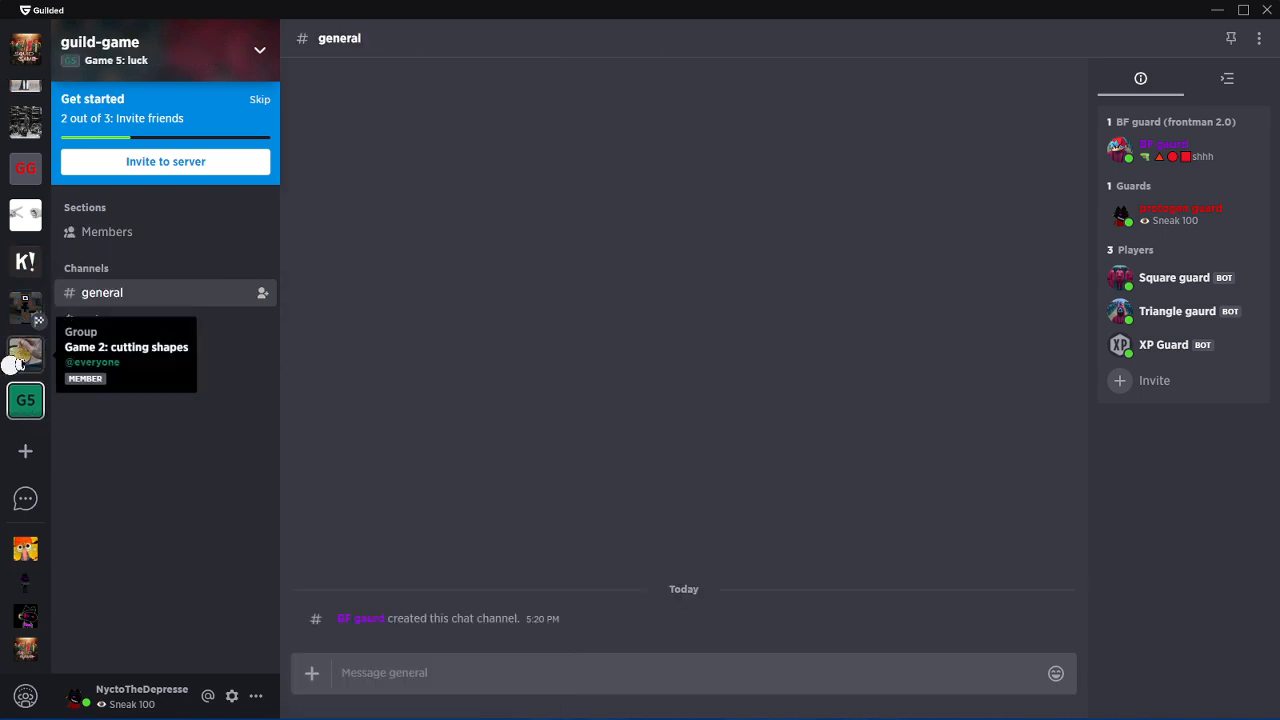
mouse_move(24, 308)
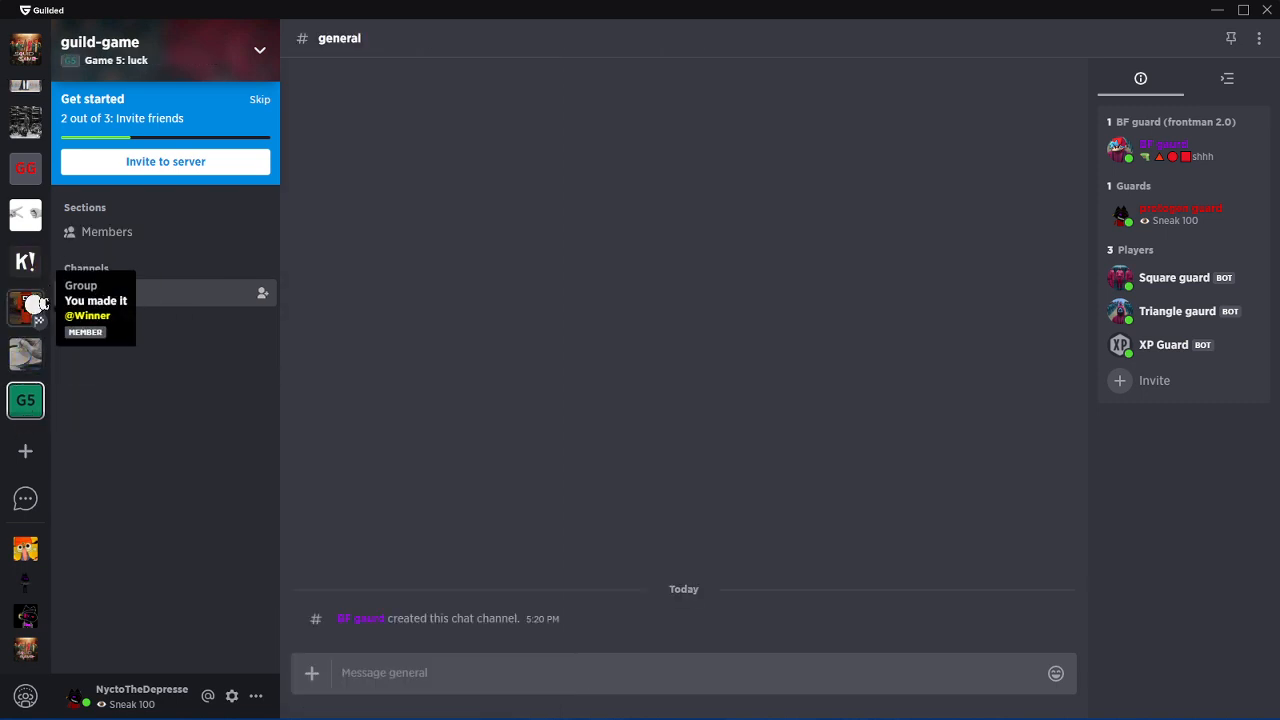